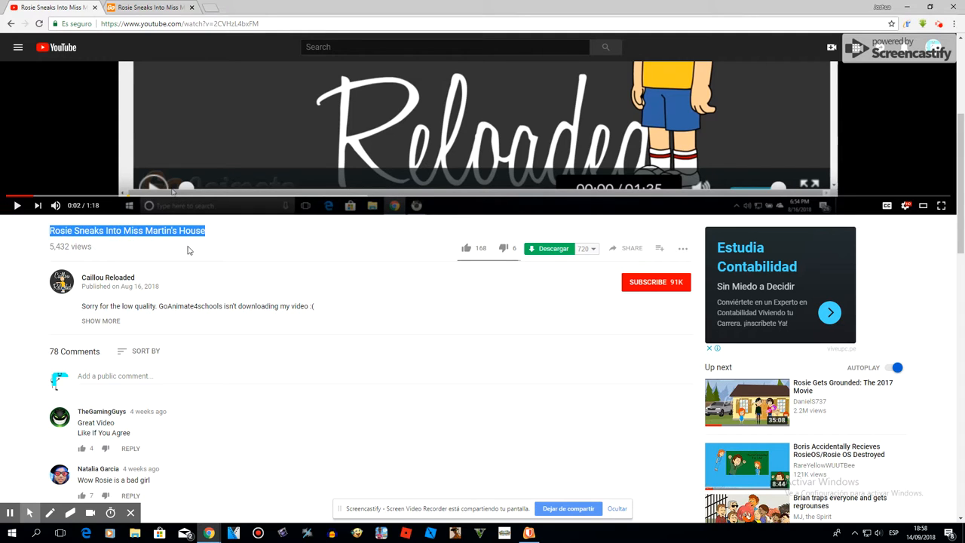
Clear the title selection on the Rosie Sneaks Into Miss Martin's House page and scroll.
{"action": "left_click", "coordinate": [242, 263]}
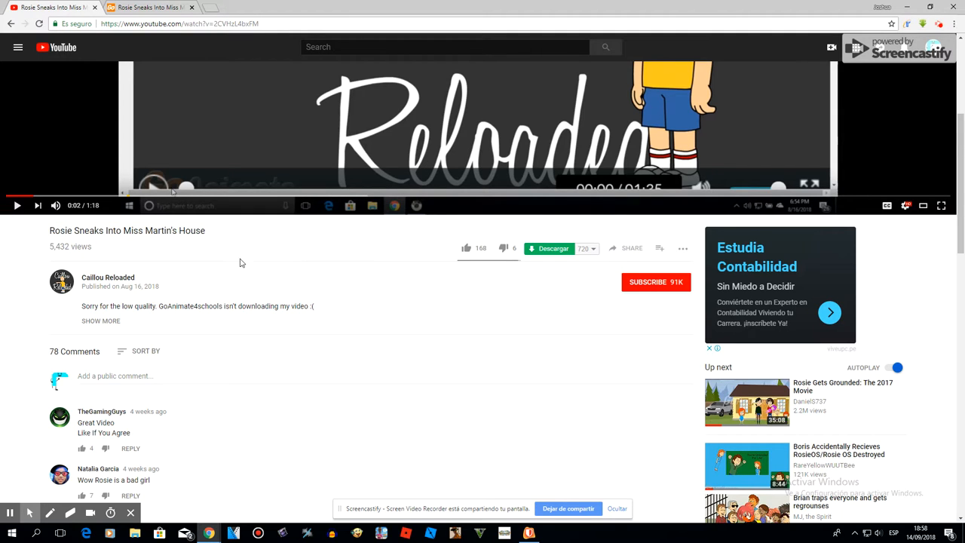
{"action": "scroll", "scroll_direction": "down", "scroll_amount": 3}
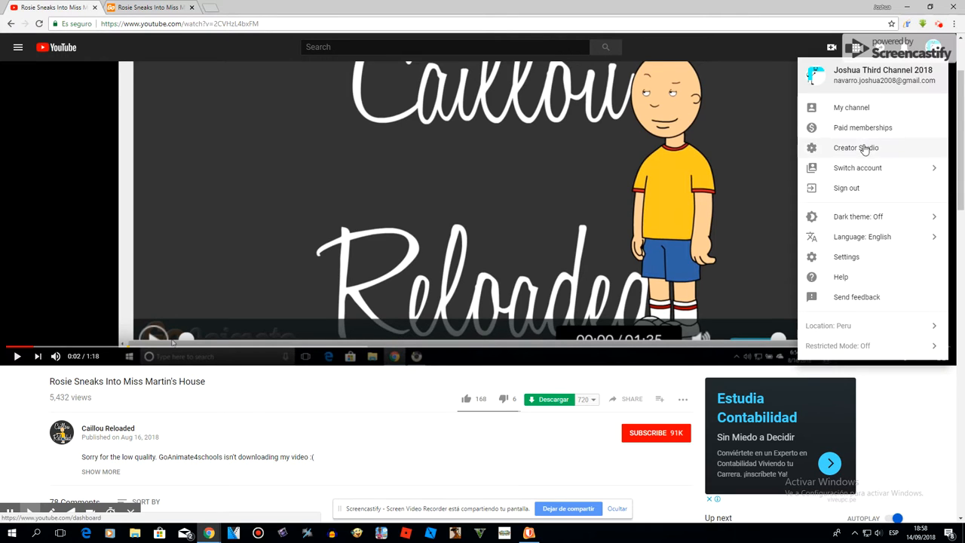
Open Creator Studio from the account menu.
{"action": "left_click", "coordinate": [856, 147]}
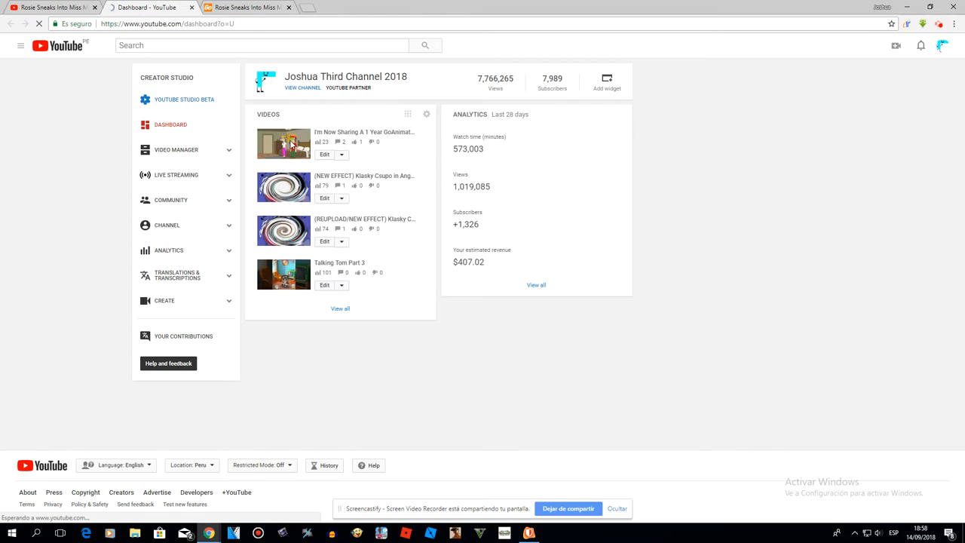
Open the first video in the dashboard's Videos card, 'I'm Now Sharing A 1 Year'.
{"action": "left_click", "coordinate": [284, 144]}
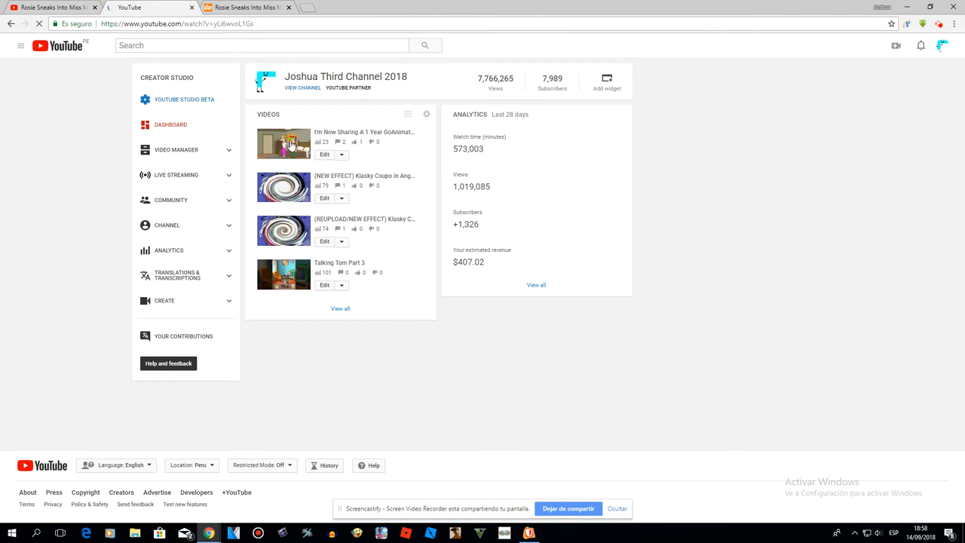
{"action": "left_click", "coordinate": [284, 144]}
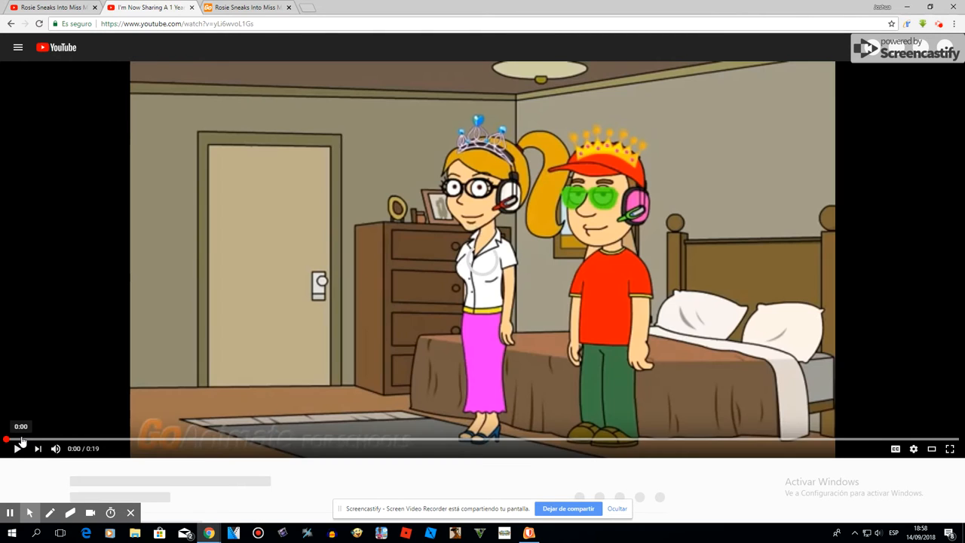
Expand the description and select the comment asking for the GA4S account link.
{"action": "left_click", "coordinate": [12, 451]}
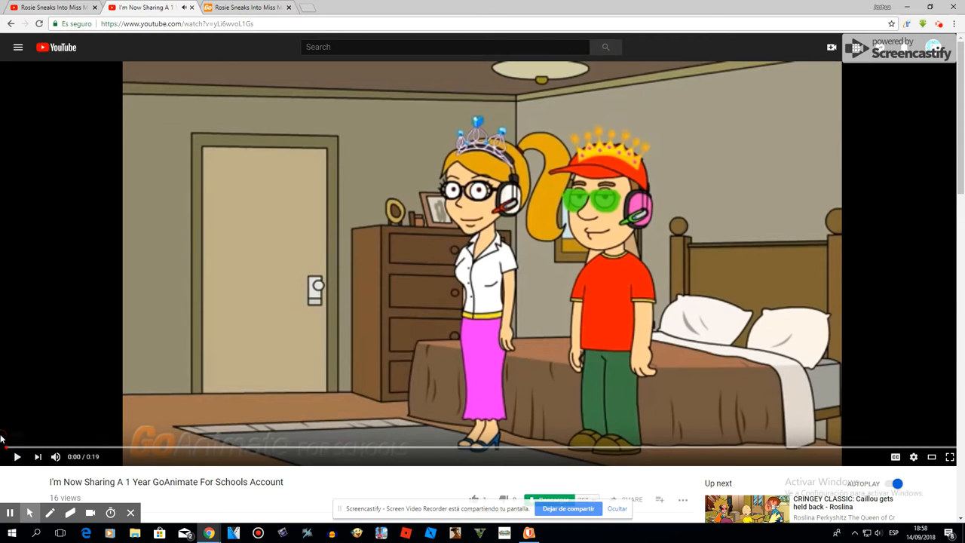
{"action": "scroll", "scroll_direction": "down", "scroll_amount": 3}
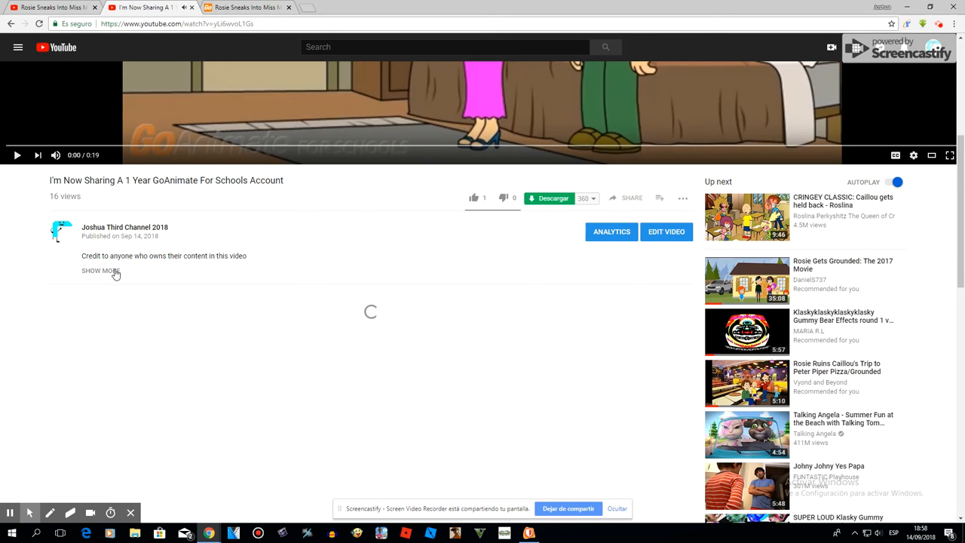
{"action": "scroll", "scroll_direction": "down", "scroll_amount": 3}
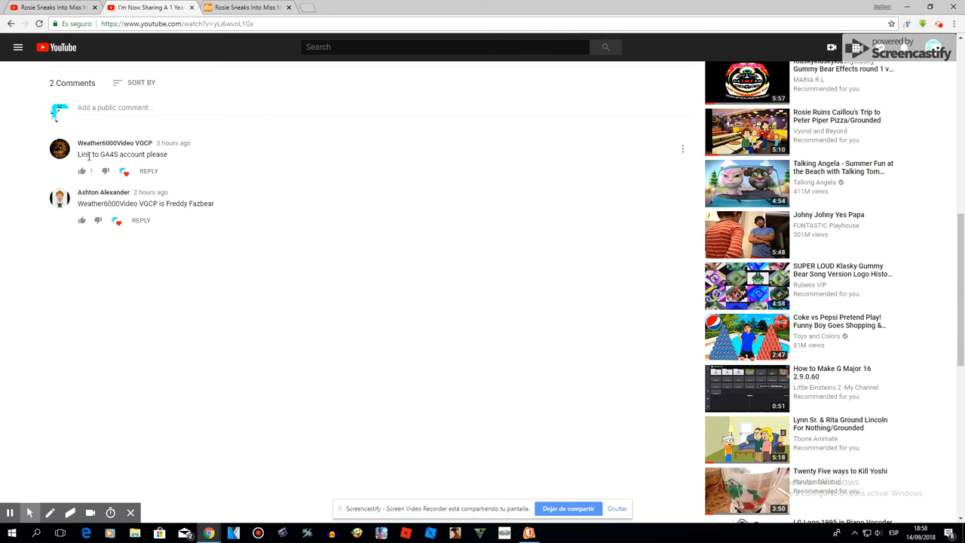
{"action": "triple_click", "coordinate": [123, 153]}
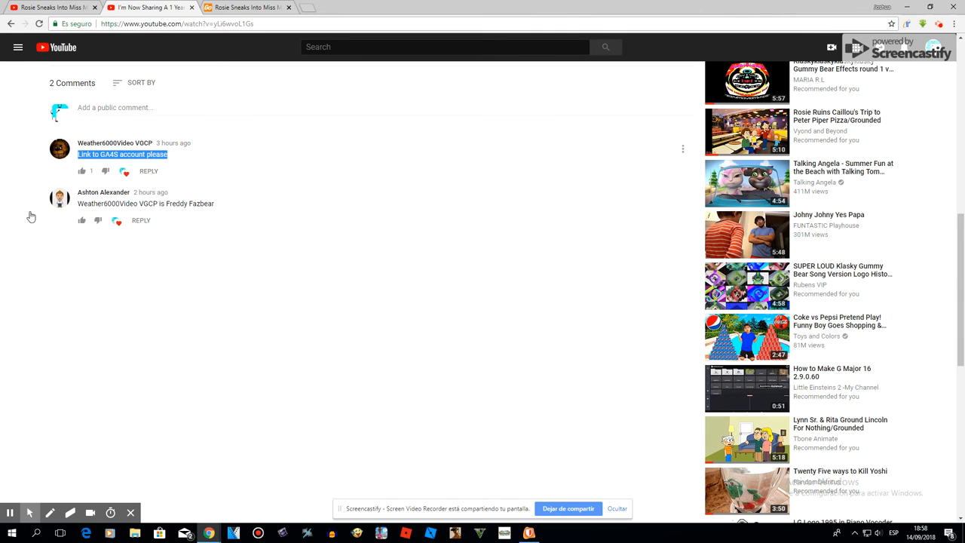
{"action": "scroll", "scroll_direction": "up", "scroll_amount": 3}
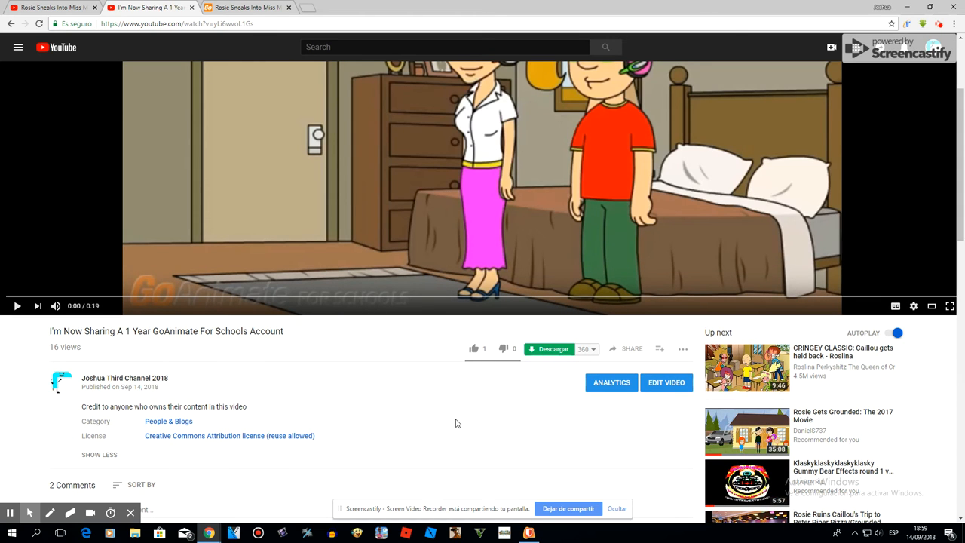
Go to the GoAnimate4Schools browser tab showing the Rosie embed player.
{"action": "scroll", "scroll_direction": "down", "scroll_amount": 3}
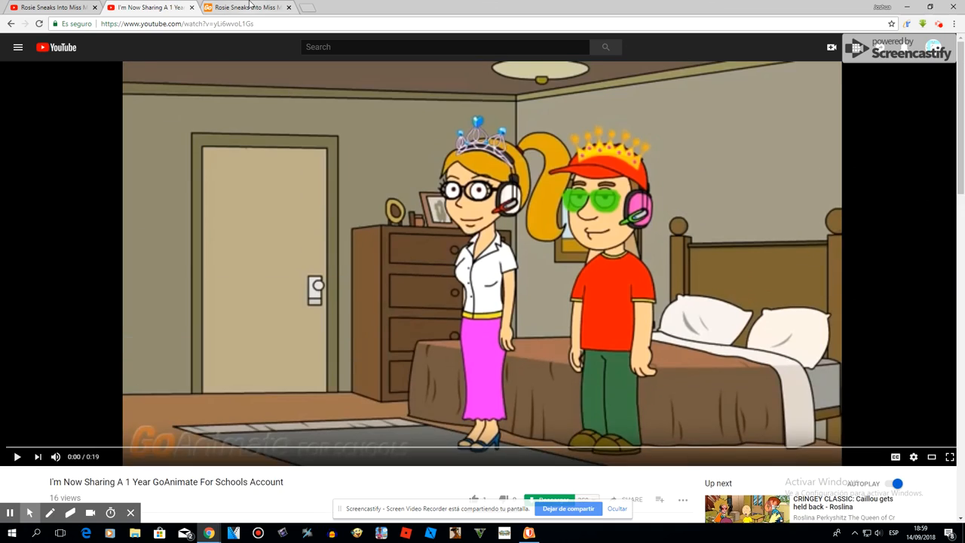
{"action": "left_click", "coordinate": [248, 6]}
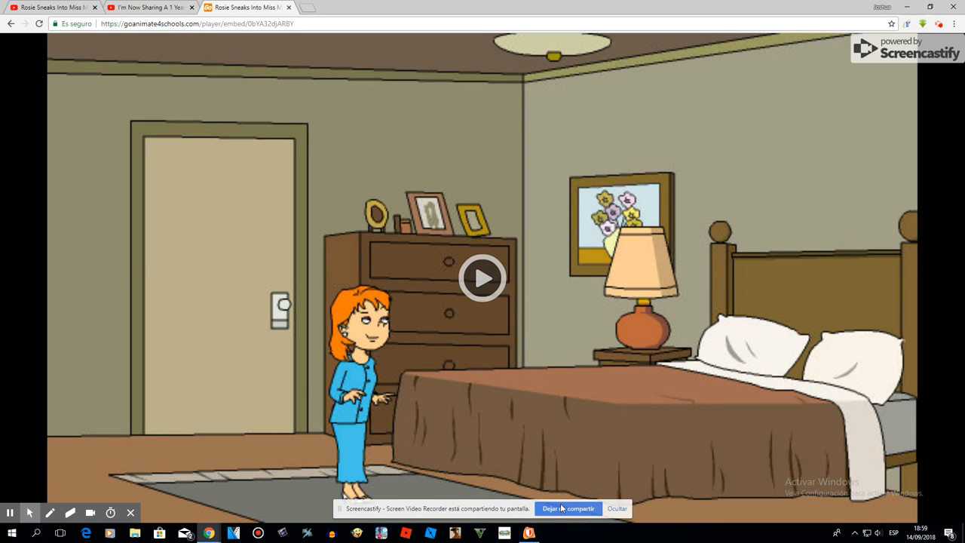